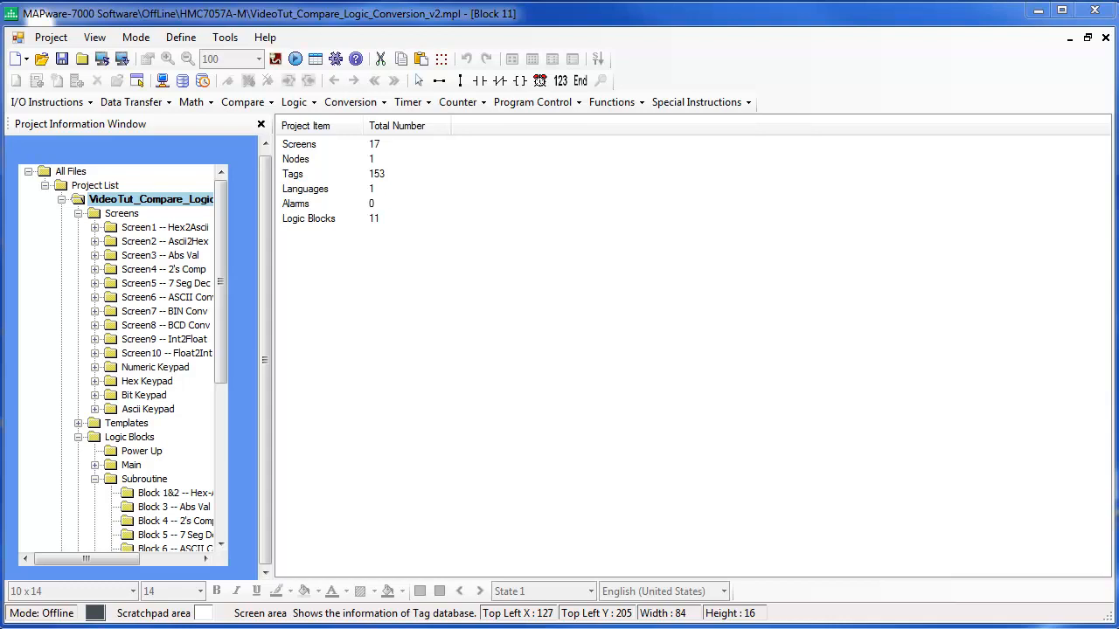
{"action": "mouse_move", "coordinate": [149, 432]}
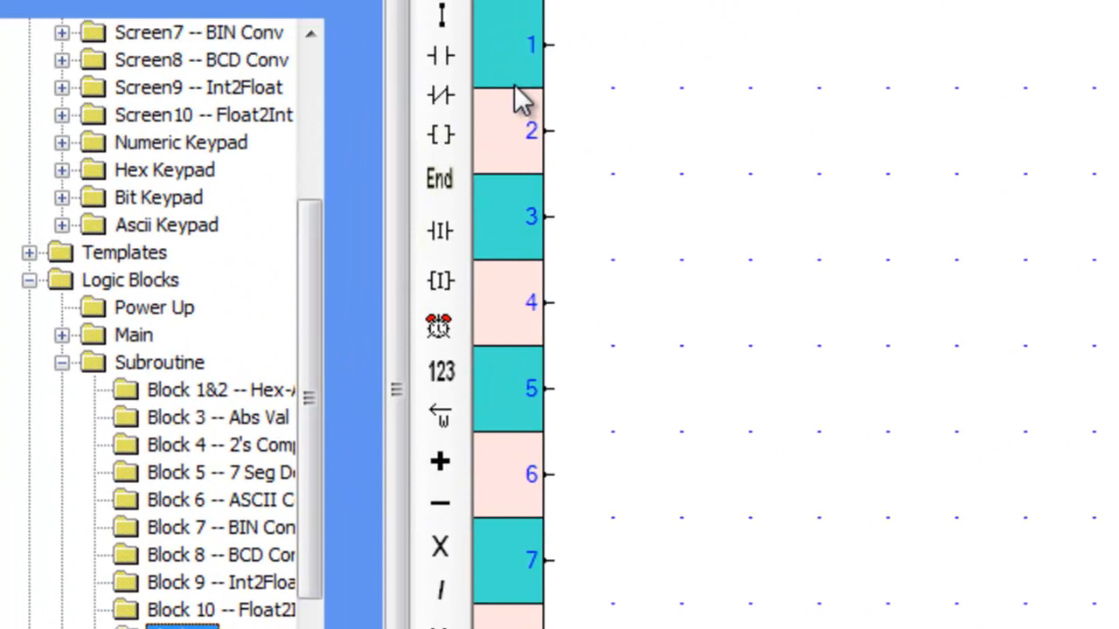
Choose the Float to Integer instruction from the Conversion list for the ladder
{"action": "left_click", "coordinate": [300, 59]}
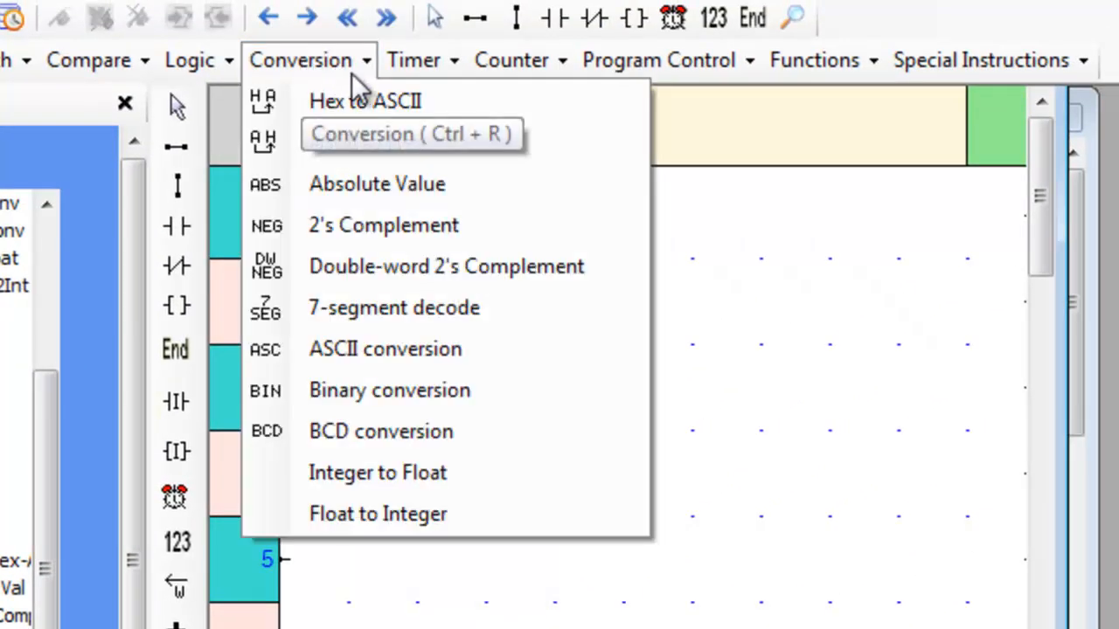
{"action": "mouse_move", "coordinate": [538, 533]}
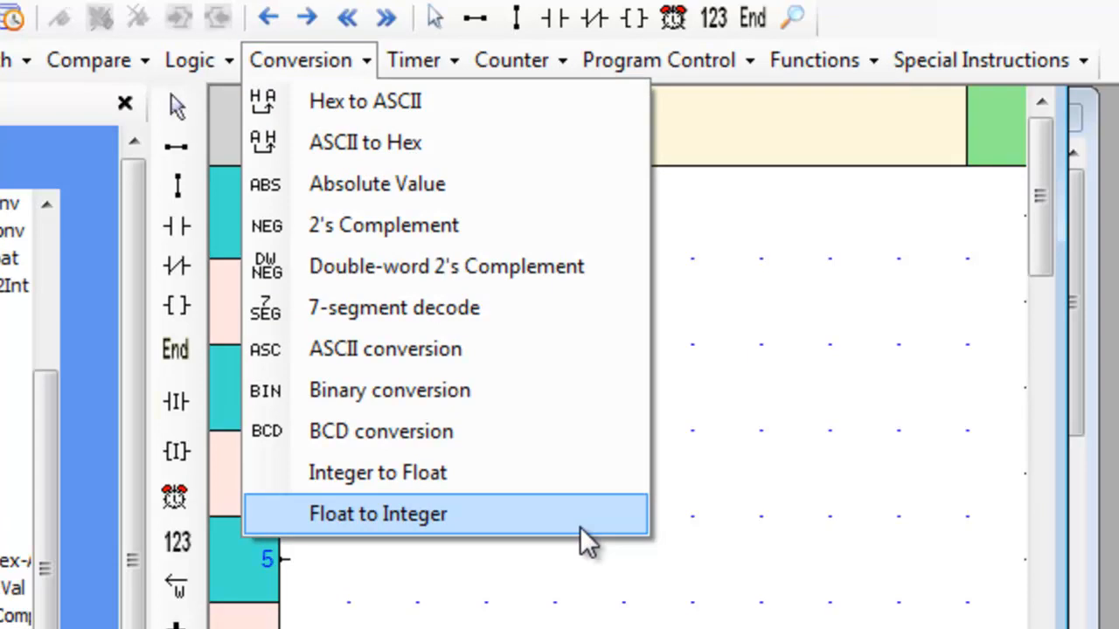
{"action": "left_click", "coordinate": [379, 514]}
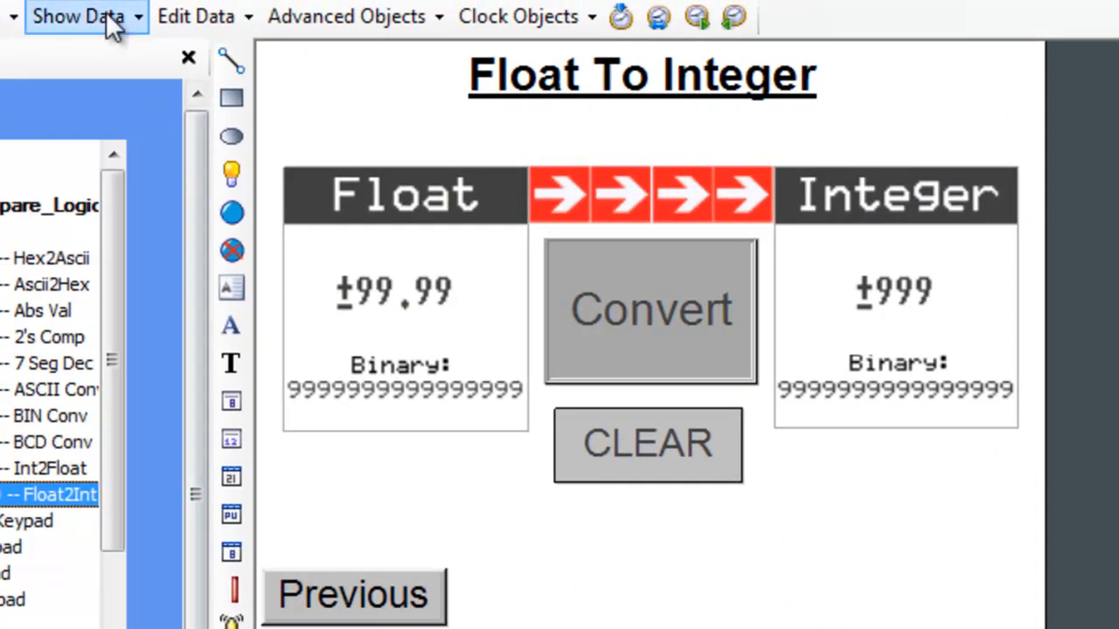
Place a register data display below the Integer panel and enlarge its font to 10 x 14
{"action": "left_click", "coordinate": [79, 18]}
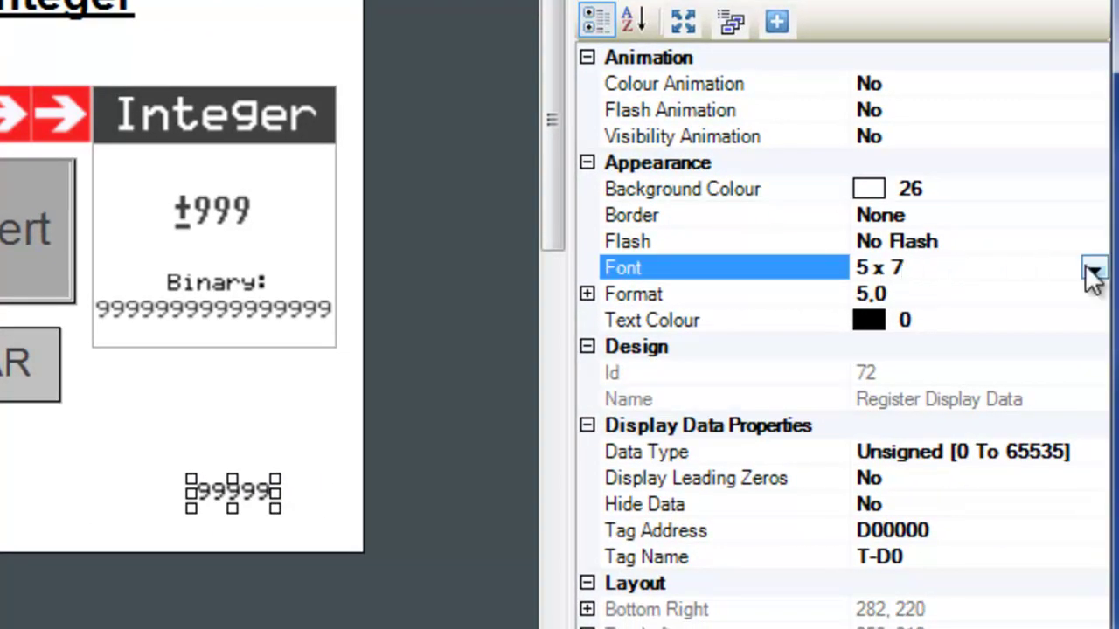
{"action": "left_click", "coordinate": [1095, 268]}
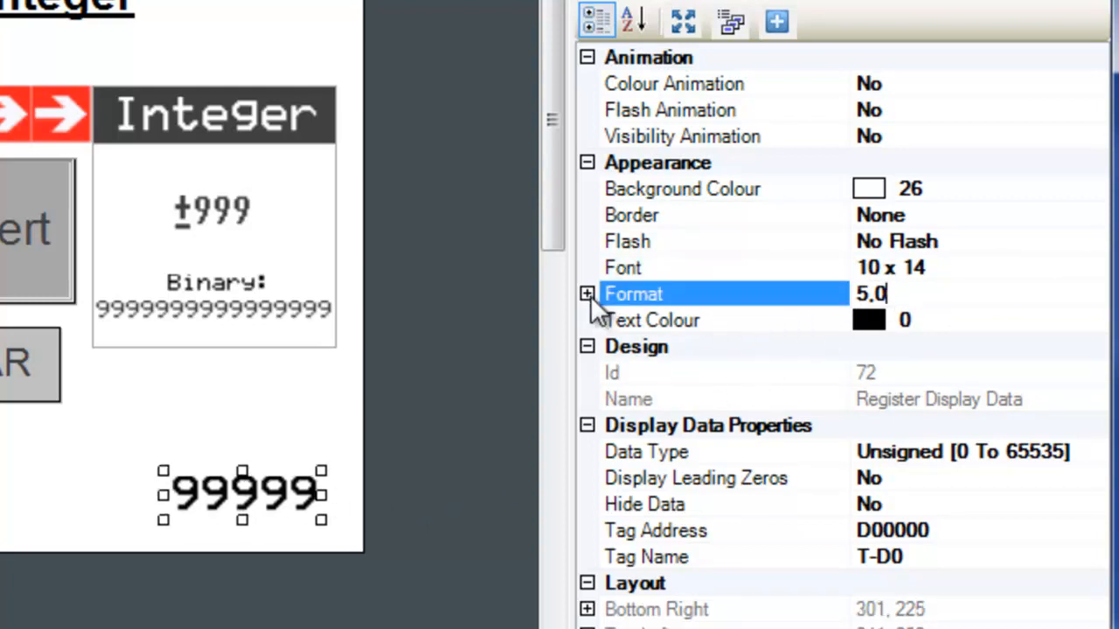
{"action": "left_click", "coordinate": [588, 293]}
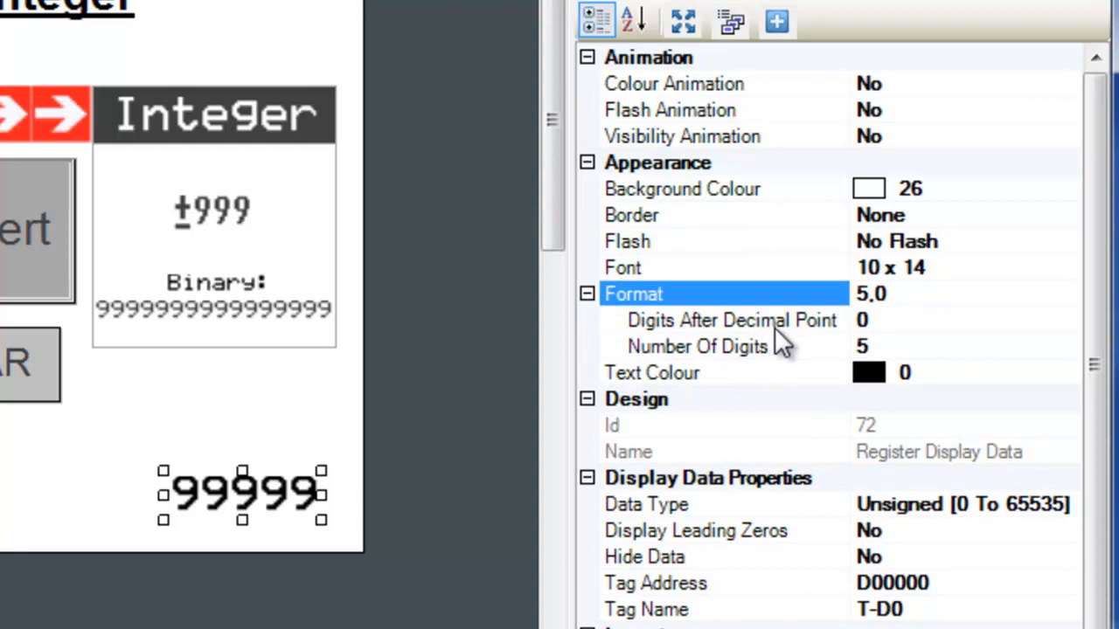
Set Digits After Decimal Point to 2 and Number Of Digits to 4 so the display reads 999.99
{"action": "left_click", "coordinate": [731, 320]}
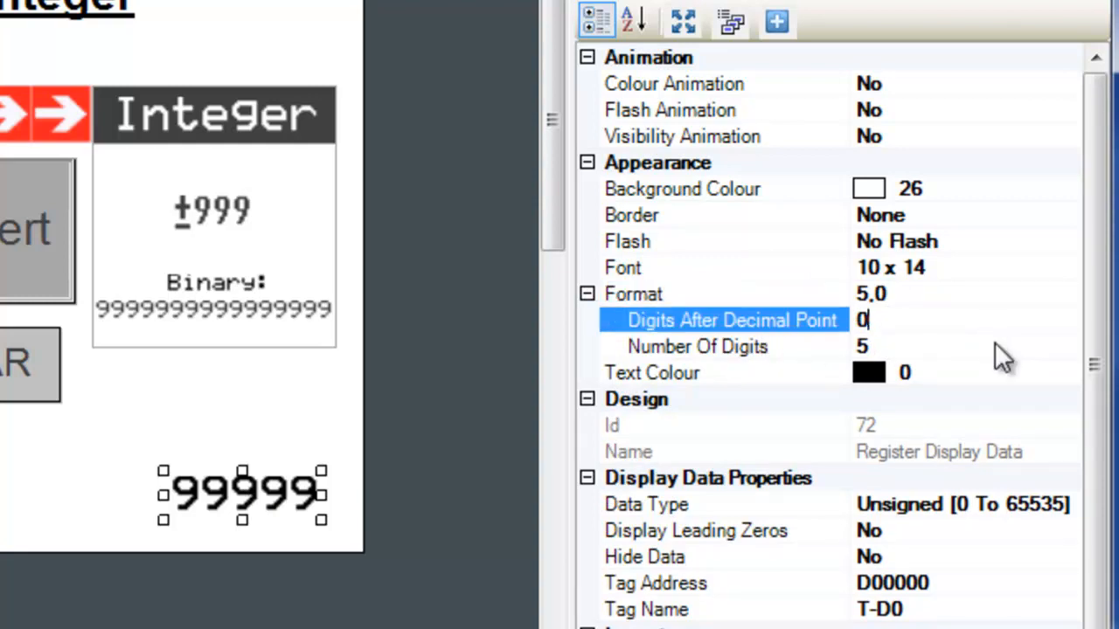
{"action": "left_click", "coordinate": [696, 346]}
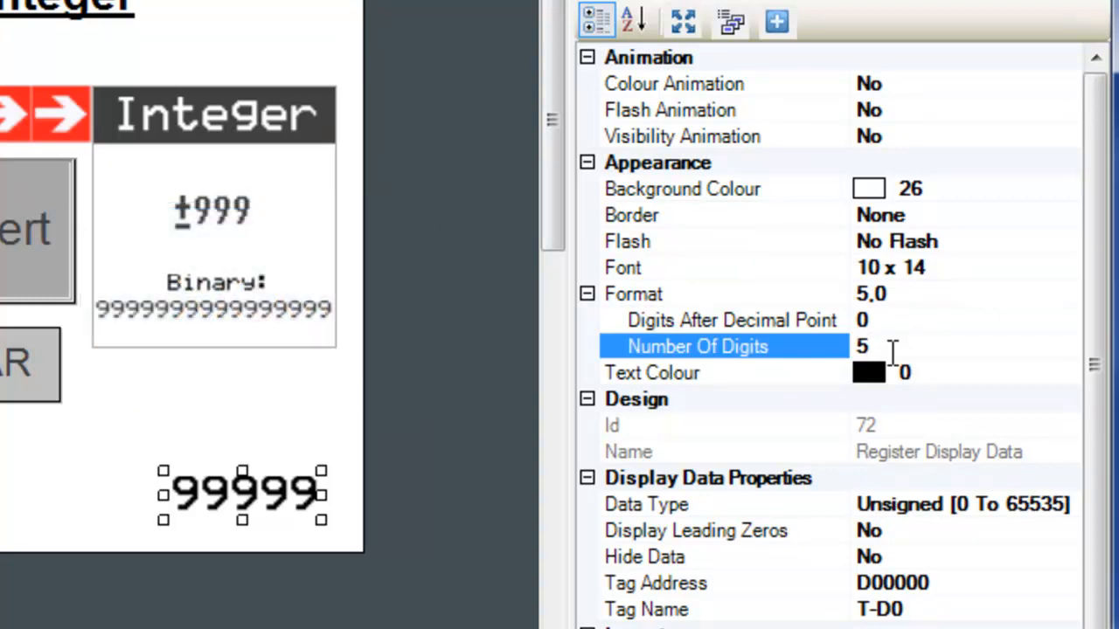
{"action": "left_click", "coordinate": [731, 320]}
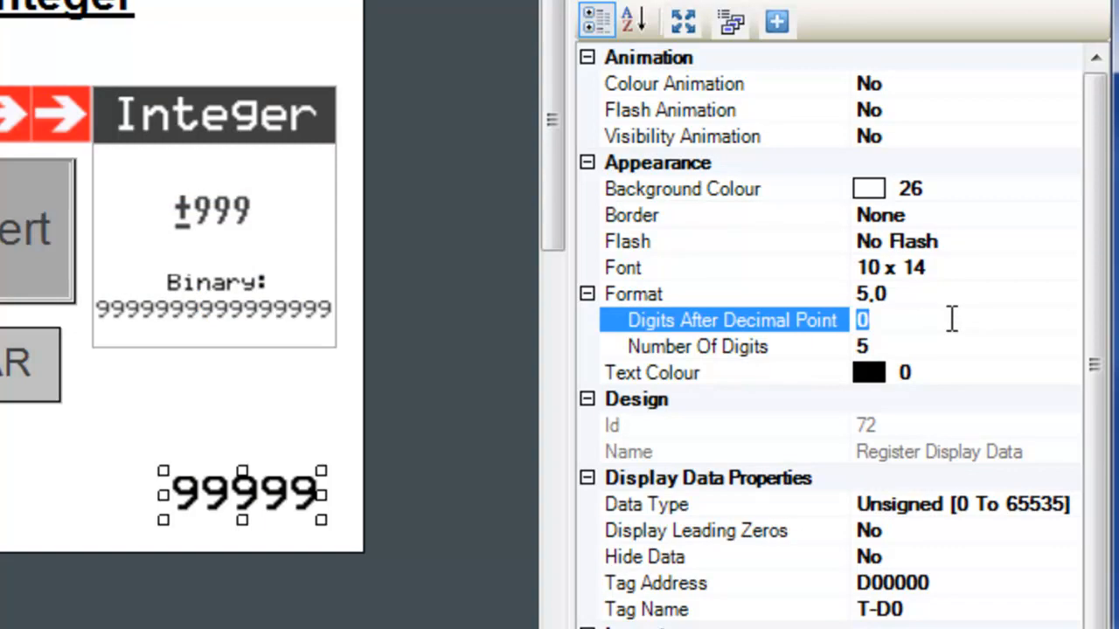
{"action": "type", "text": "2"}
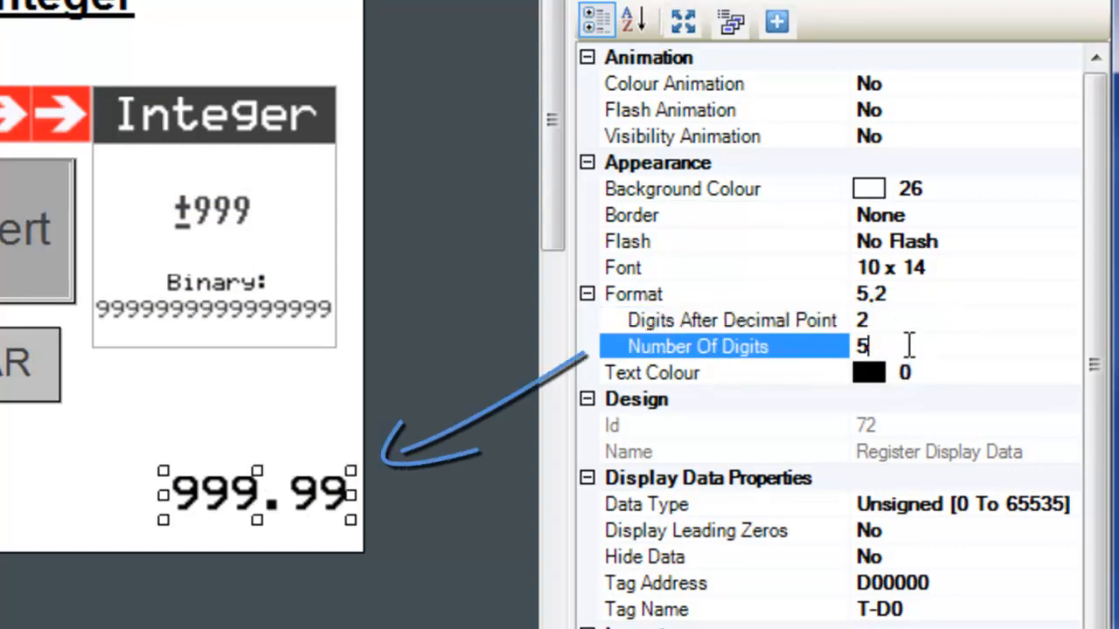
{"action": "type", "text": "4"}
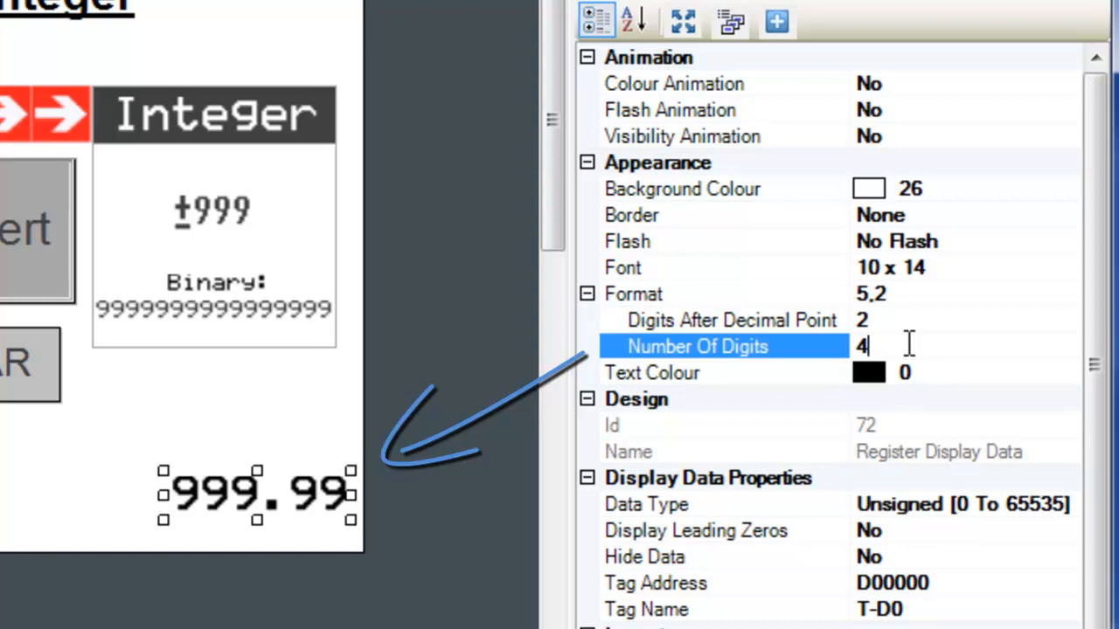